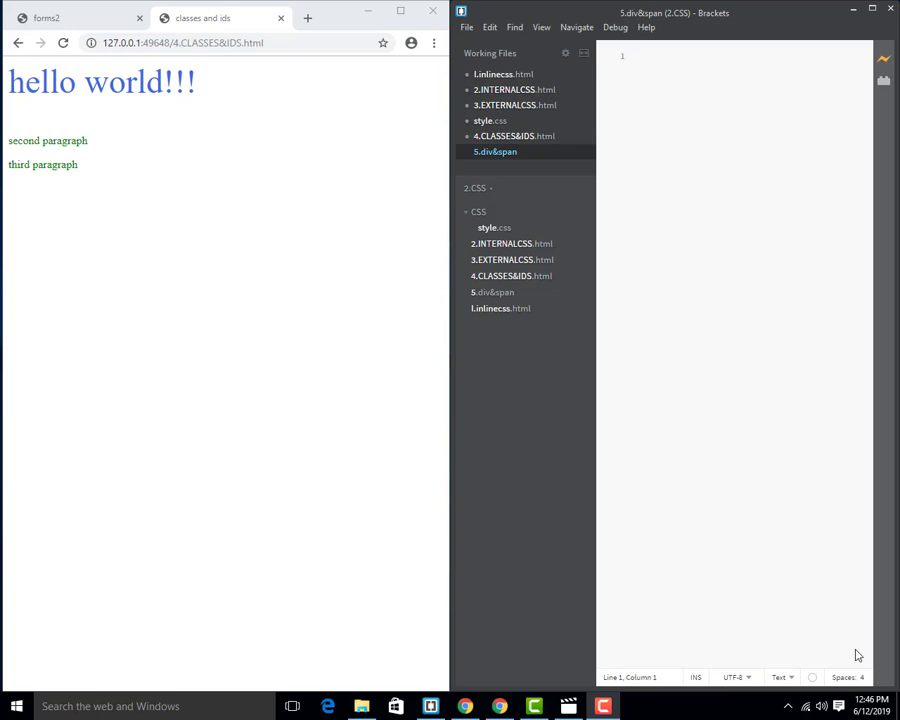
# - Rename the 5.divandspan file in the project tree so it ends in .html
pyautogui.click(636, 56)
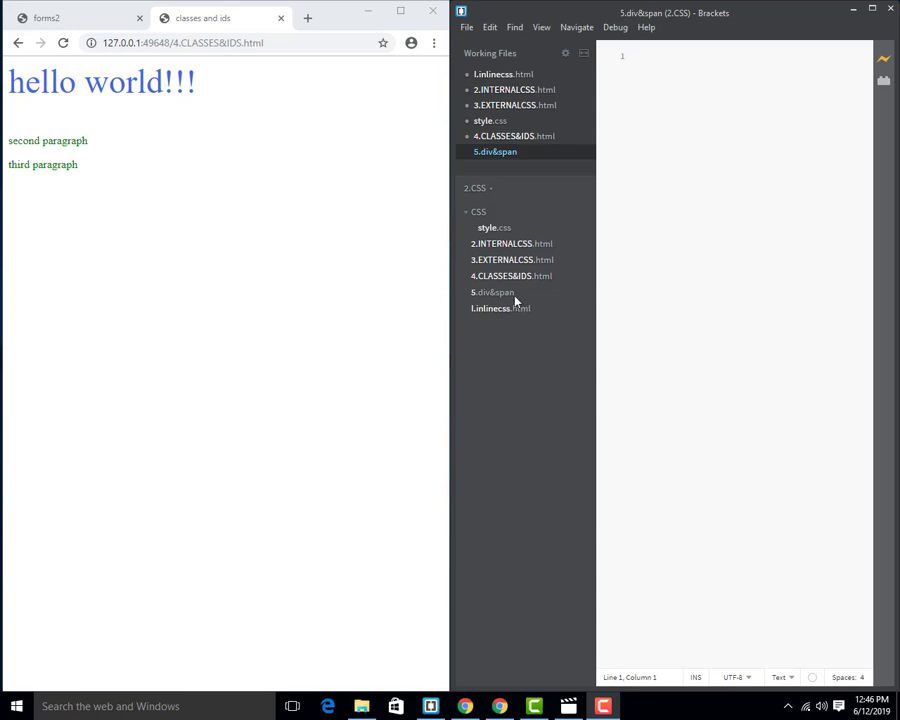
pyautogui.rightClick(492, 292)
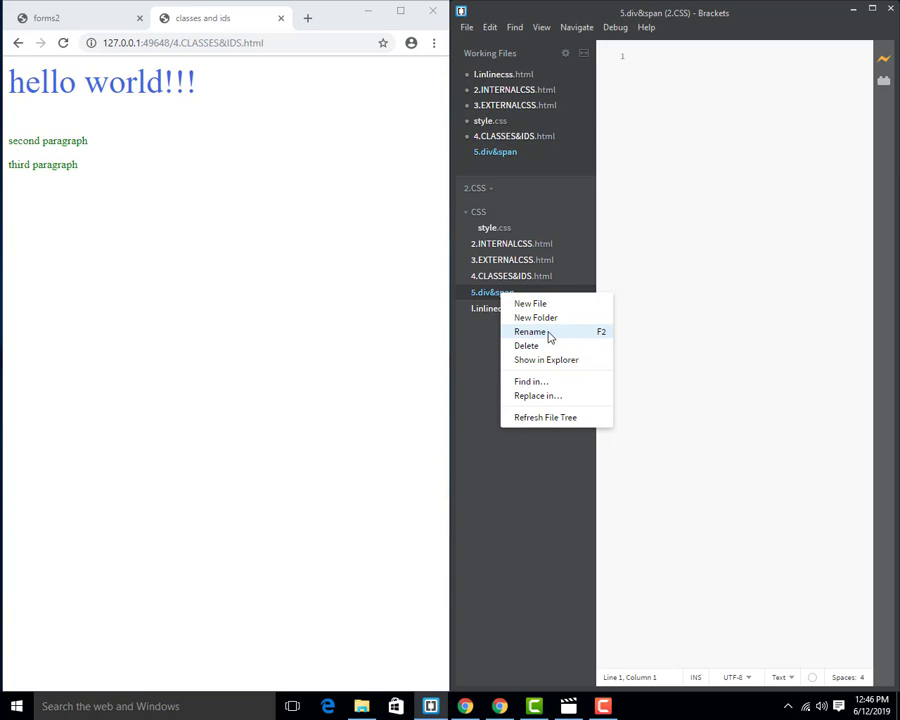
pyautogui.click(530, 332)
pyautogui.write('.html')
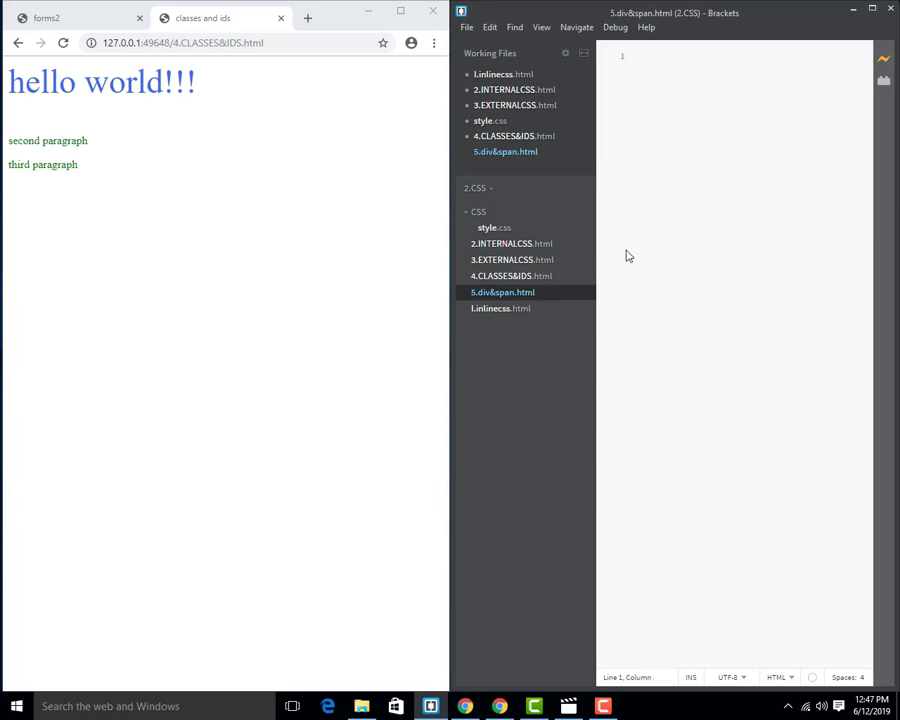
pyautogui.moveTo(532, 284)
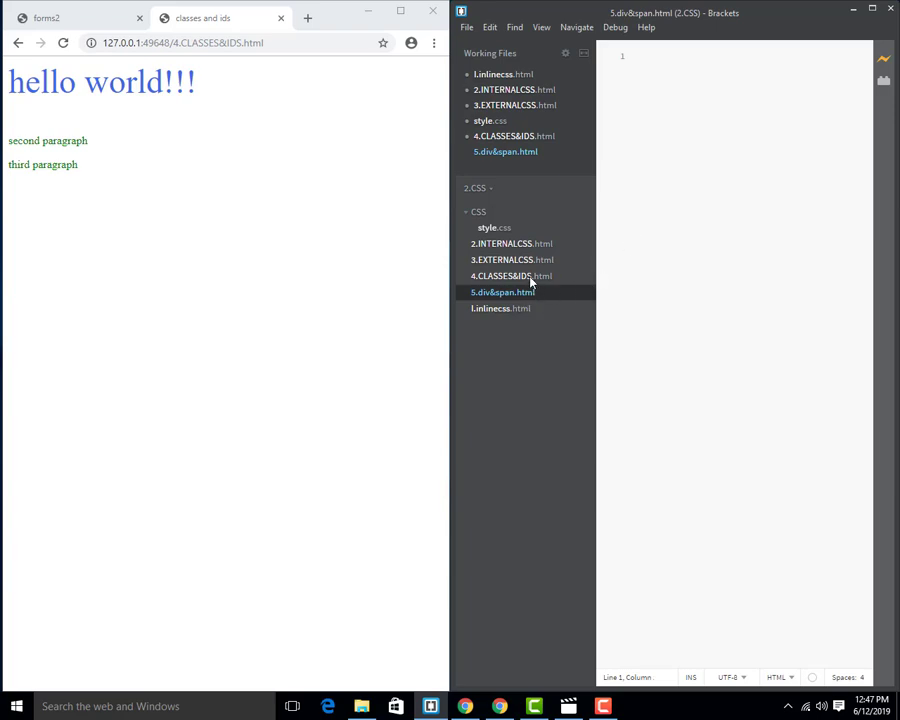
# - Reuse the classes-and-ids page markup, empty its body and retitle it 'div and span'
pyautogui.click(512, 276)
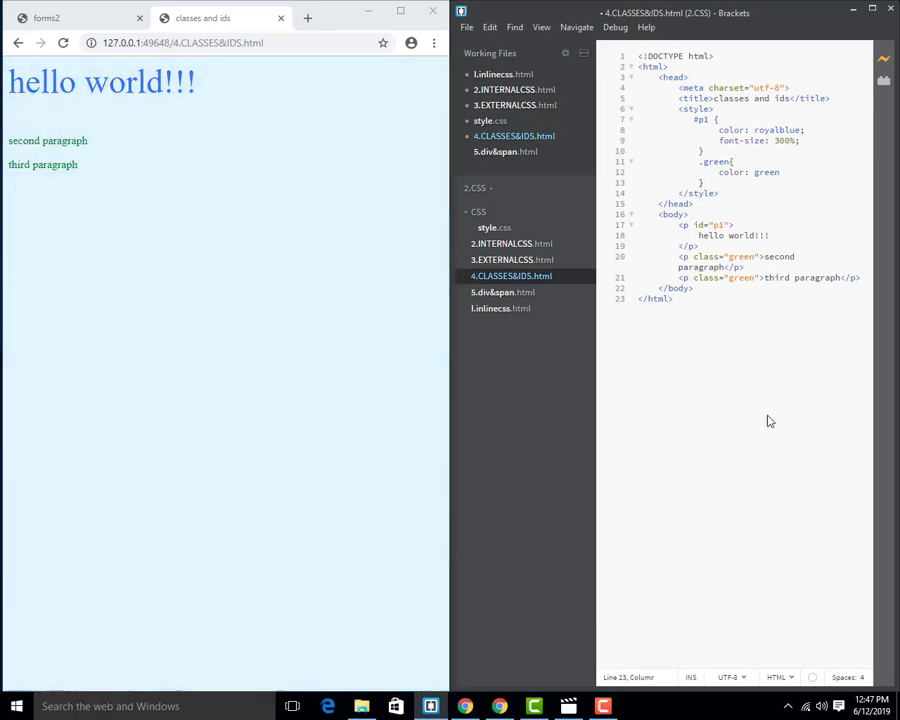
pyautogui.click(502, 292)
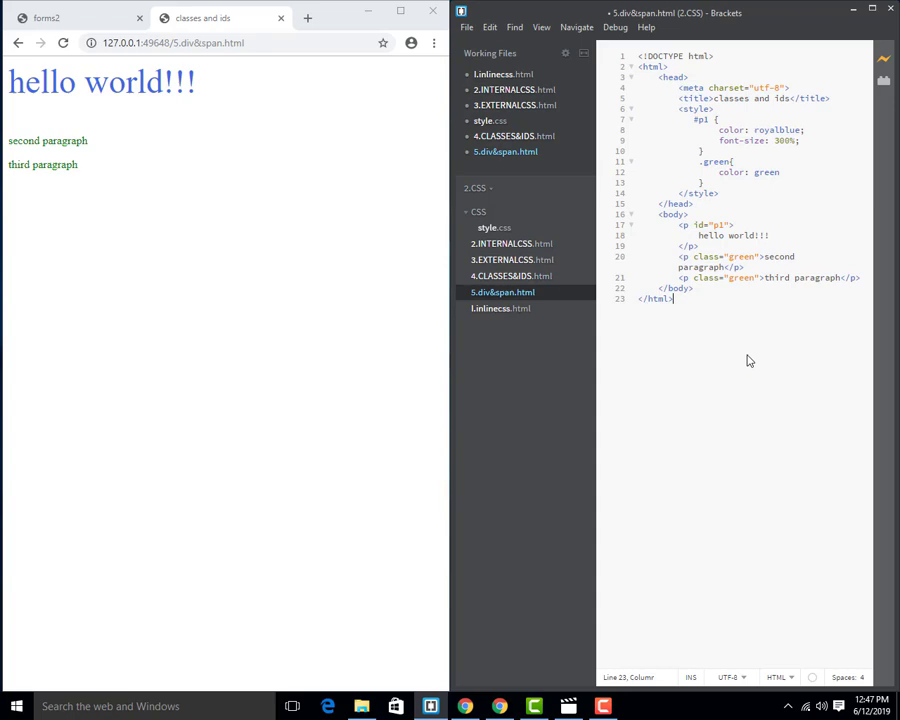
pyautogui.moveTo(676, 224); pyautogui.dragTo(860, 278)
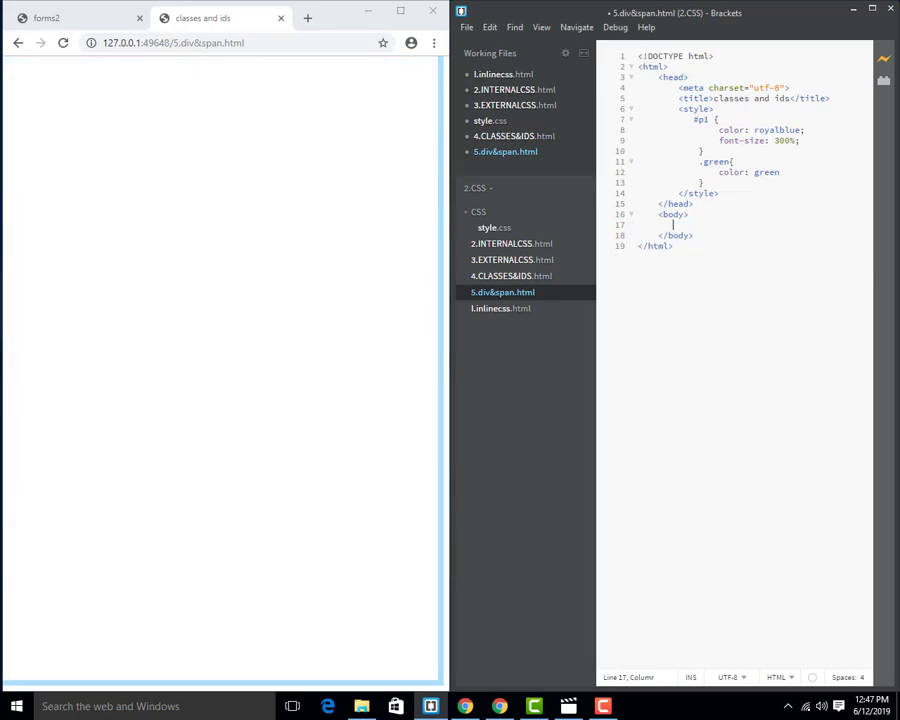
pyautogui.doubleClick(750, 98)
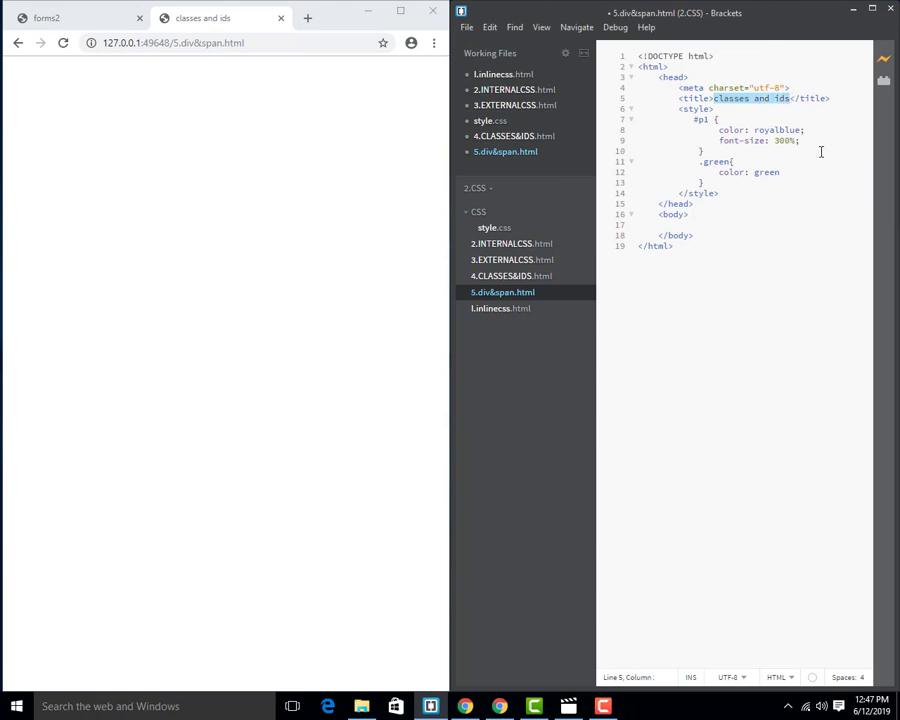
pyautogui.write('div and span')
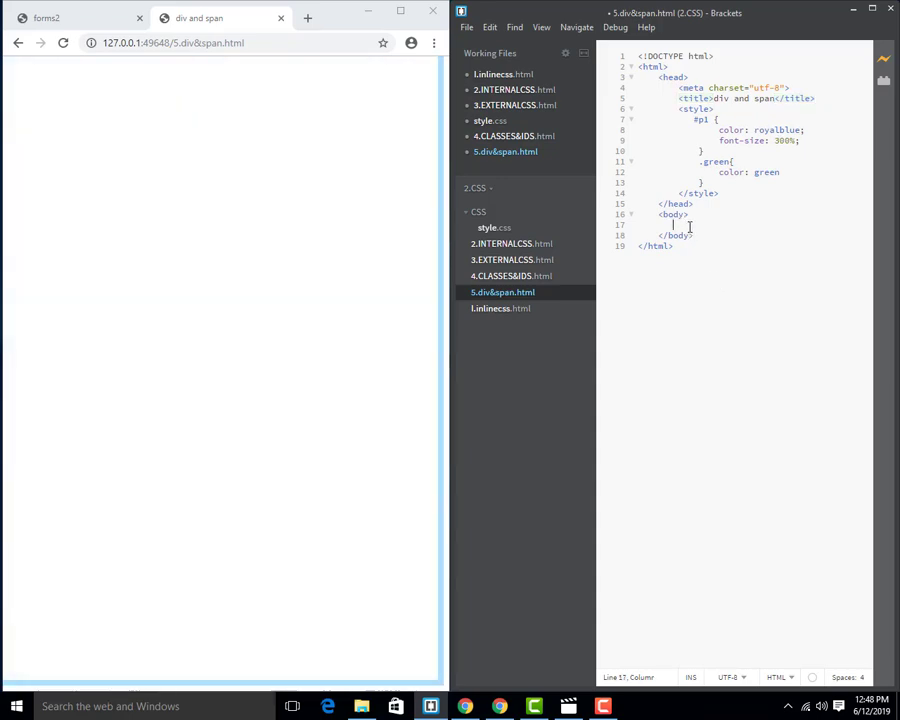
# - Add three divs in the body with paragraphs Facebook, Microsoft and Apple
pyautogui.write('<div>')
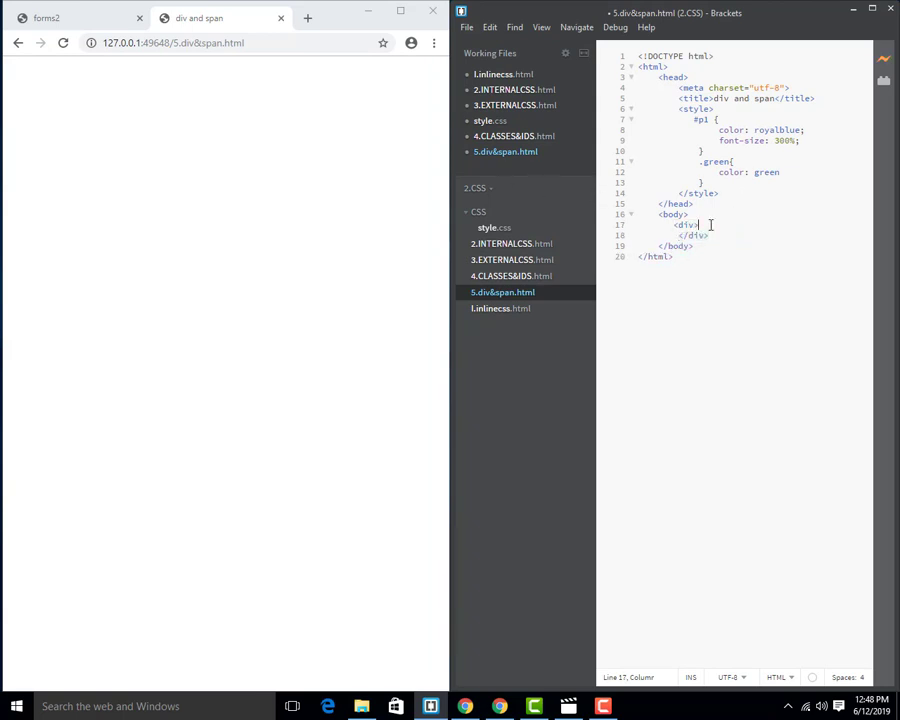
pyautogui.write('<p></p>')
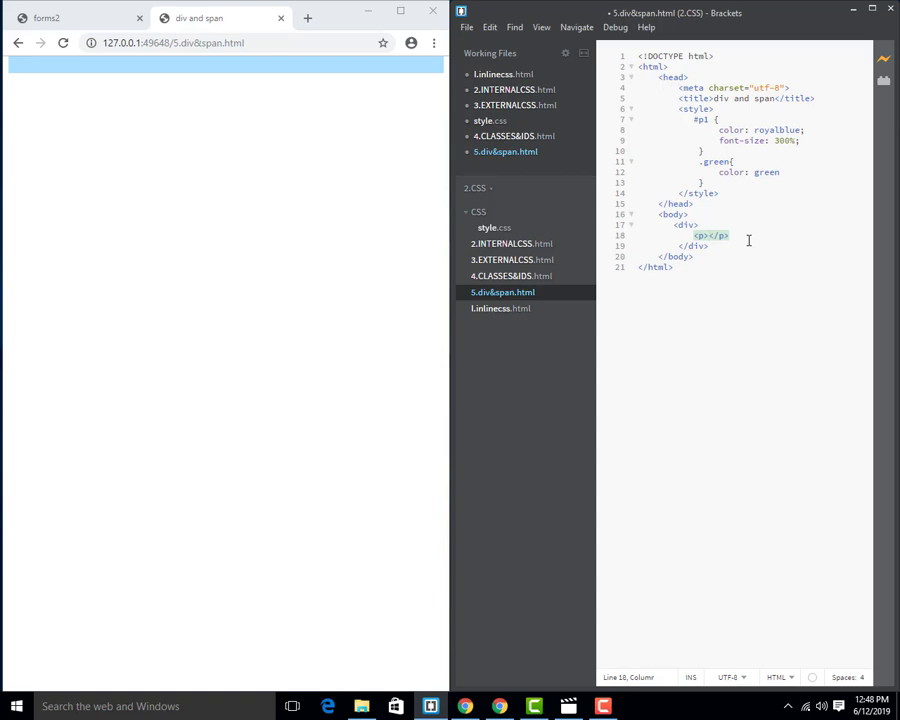
pyautogui.write('Fa')
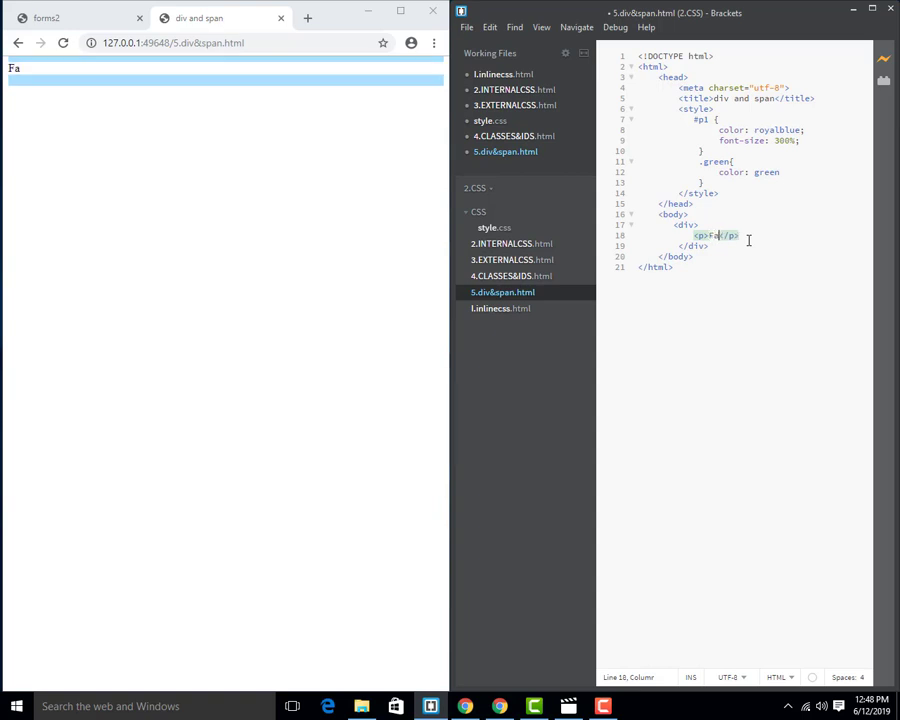
pyautogui.write('cebook')
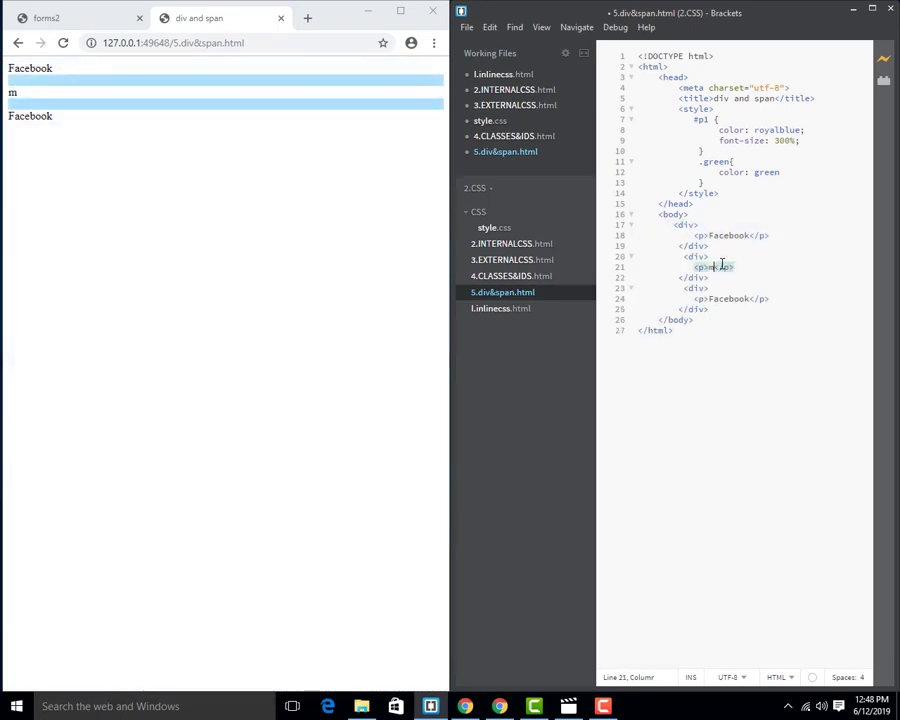
pyautogui.write('icrosoft')
pyautogui.click(730, 298)
pyautogui.write('Appl')
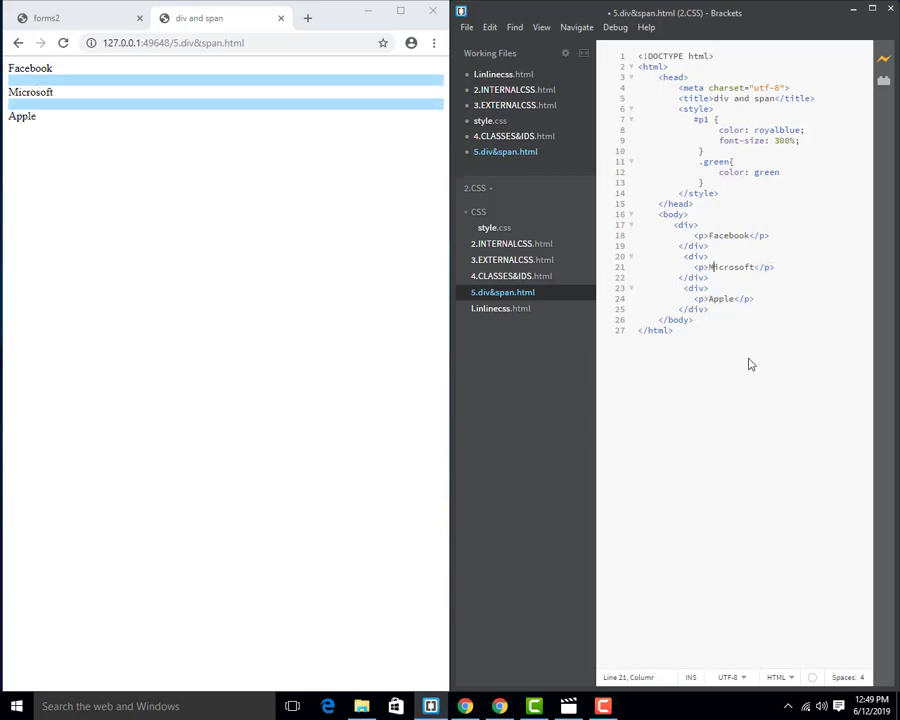
pyautogui.moveTo(758, 382)
pyautogui.write(' class="')
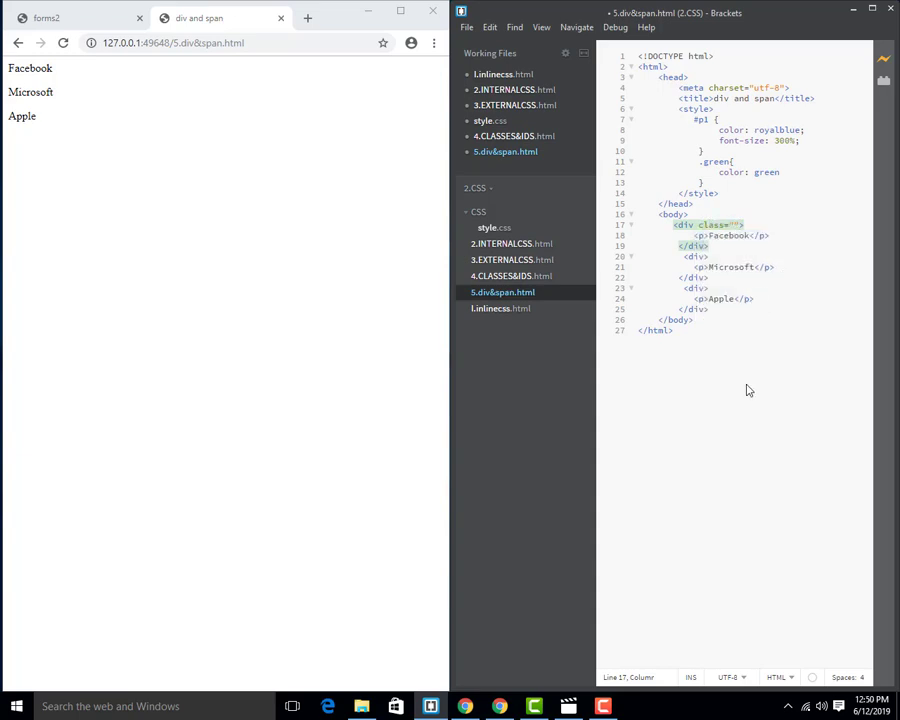
# - Class the Facebook div blue, the Microsoft div yellow and the Apple paragraph green
pyautogui.write('b')
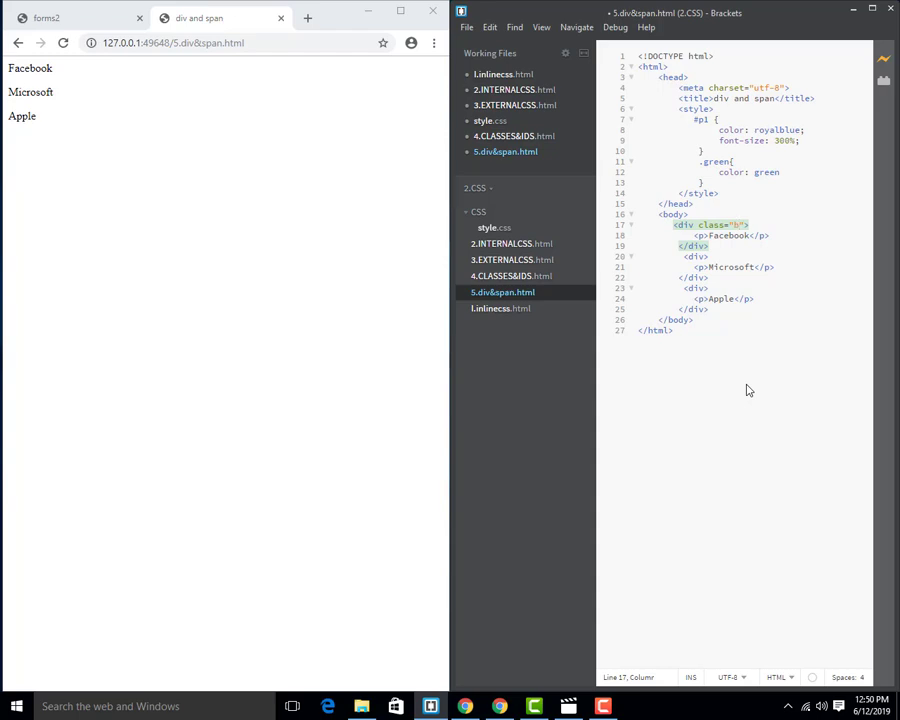
pyautogui.write('lue')
pyautogui.click(696, 256)
pyautogui.write(' class="')
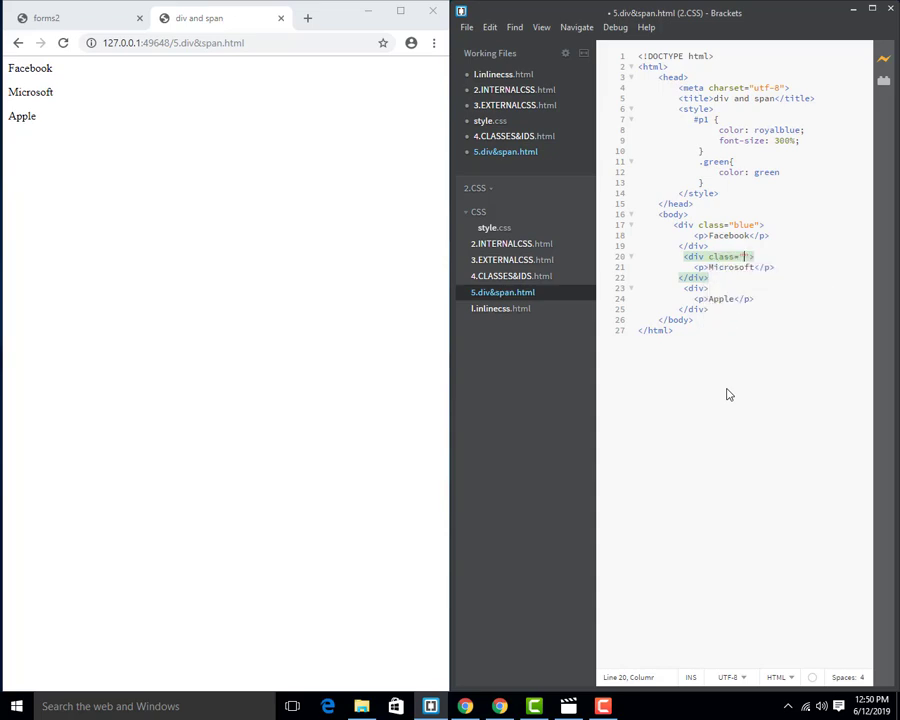
pyautogui.write('yellow')
pyautogui.click(724, 298)
pyautogui.write(' class="g')
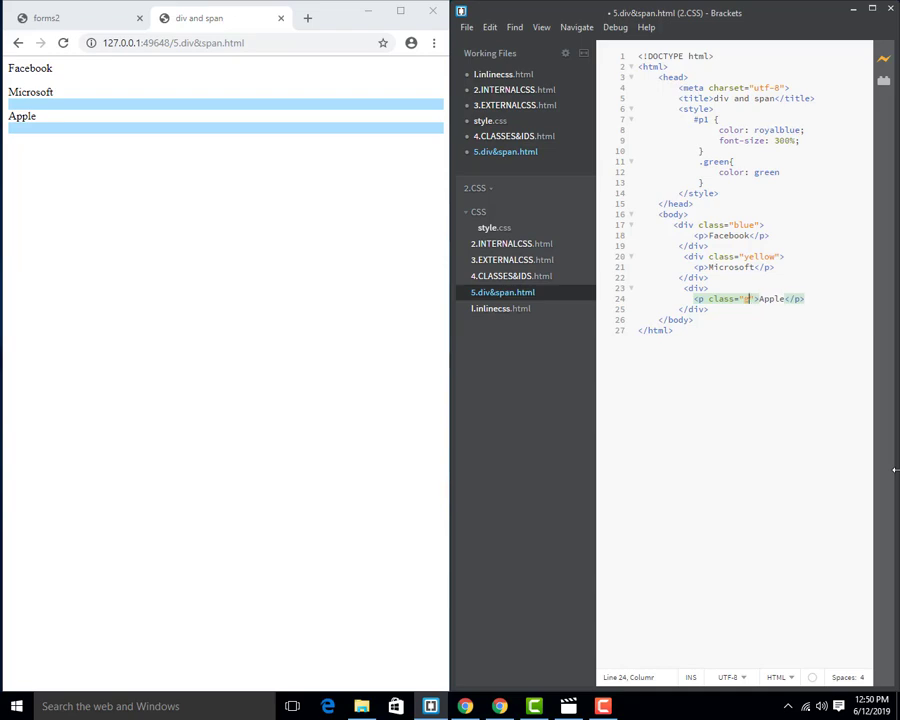
pyautogui.write('green')
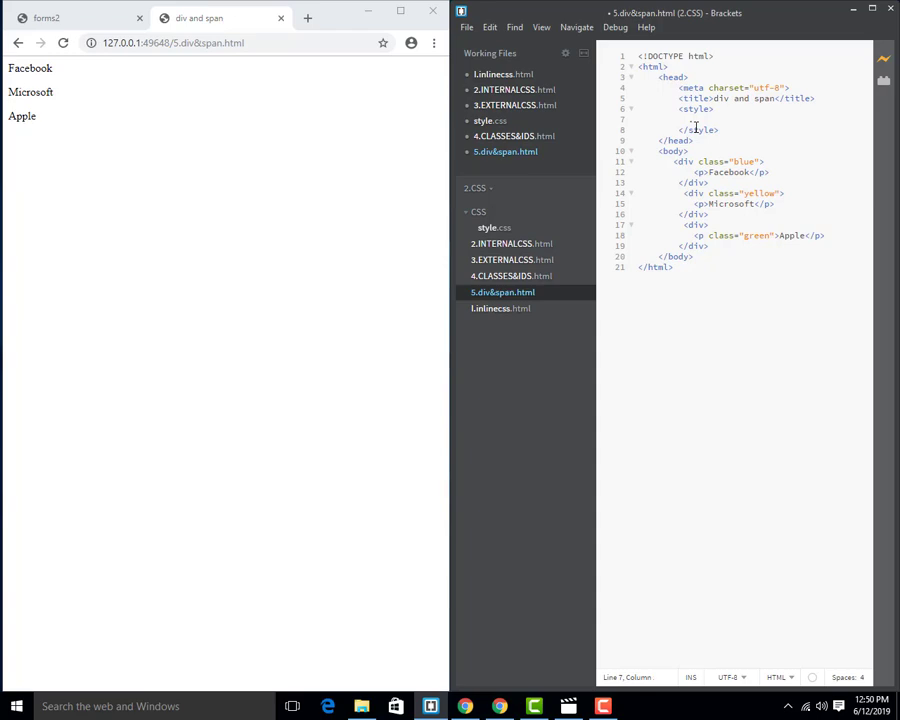
# - Start a .blue rule with a blue background and white text
pyautogui.write('blue')
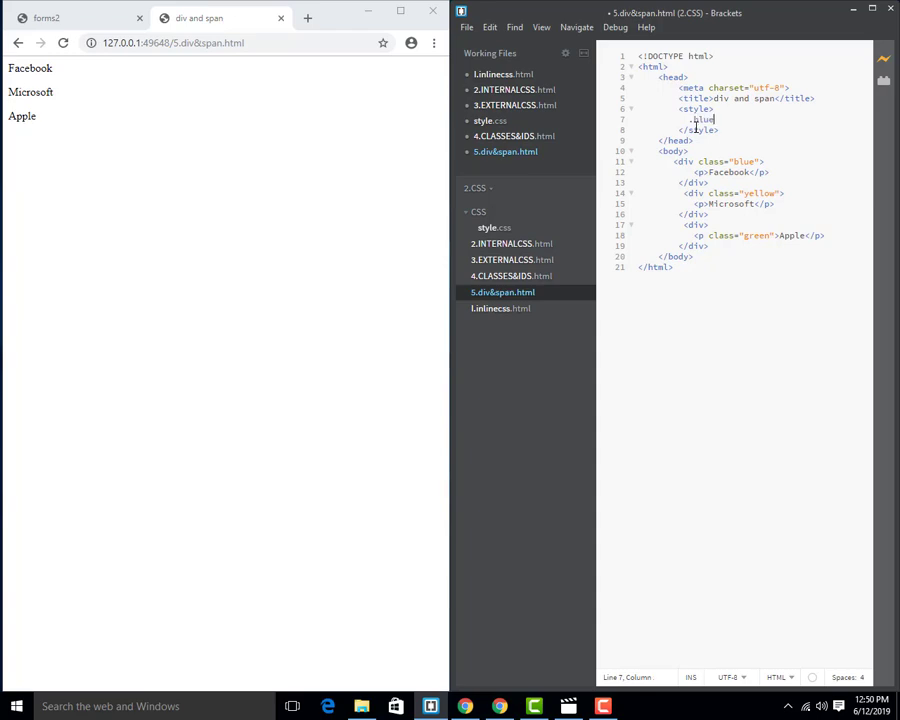
pyautogui.write('{')
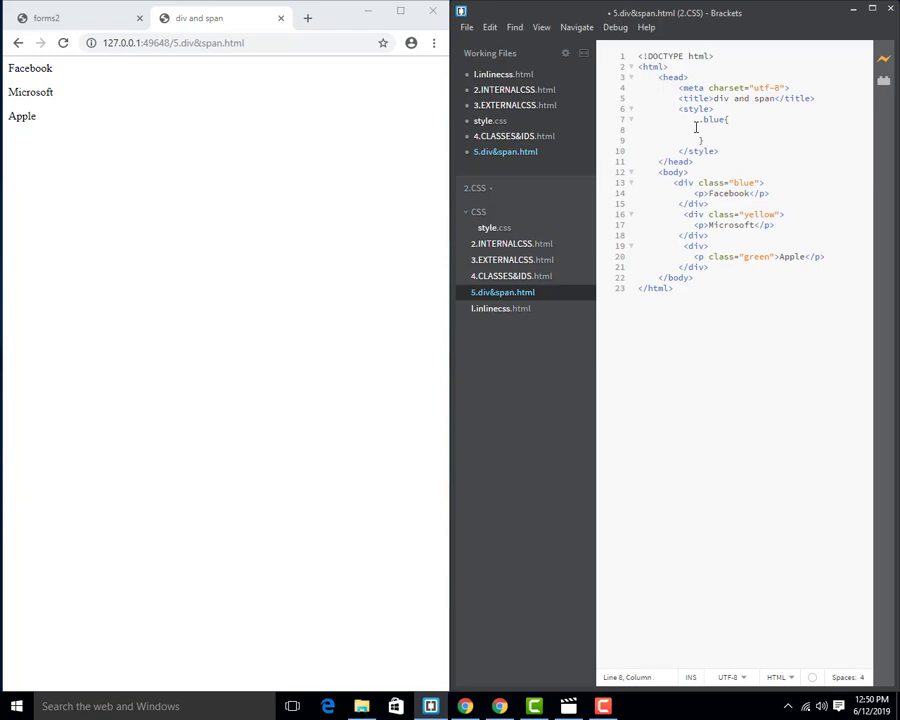
pyautogui.write('background-color:')
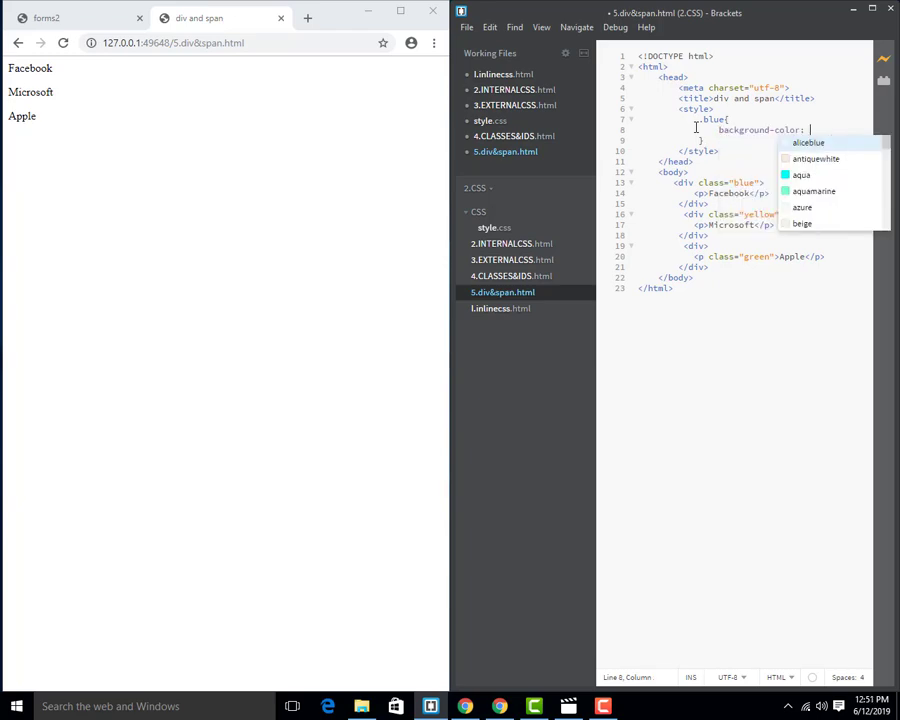
pyautogui.write('blue')
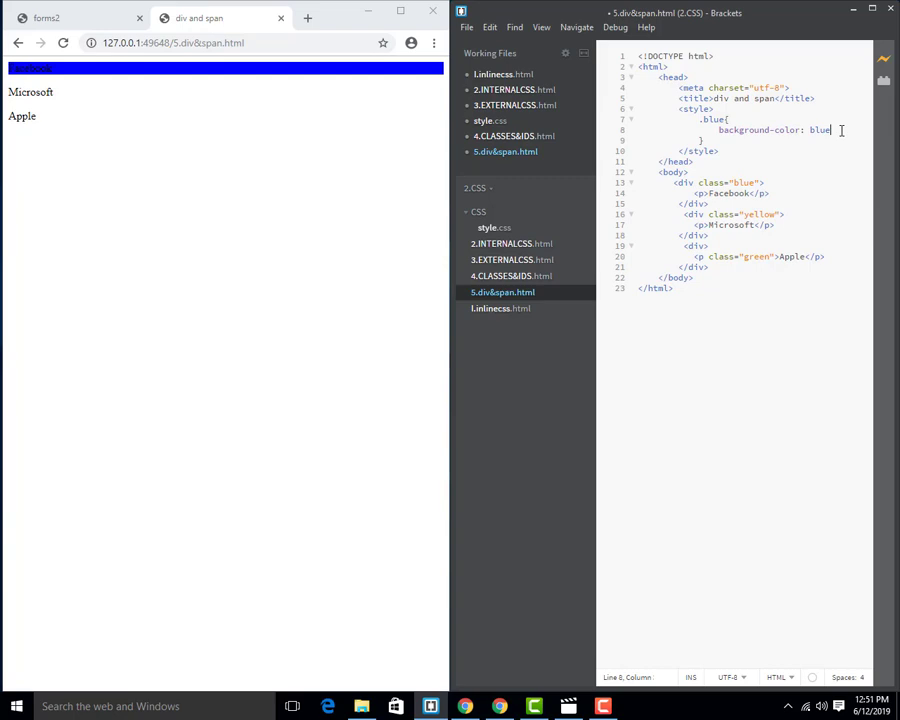
pyautogui.write('color: white;')
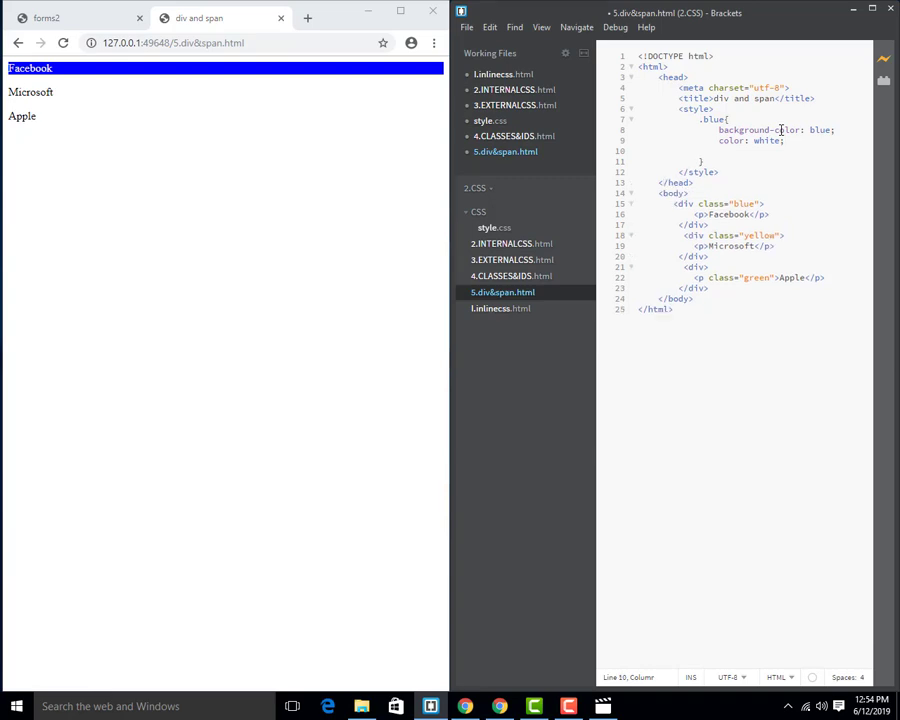
# - Give the .blue rule height 100 and width auto
pyautogui.write('height:')
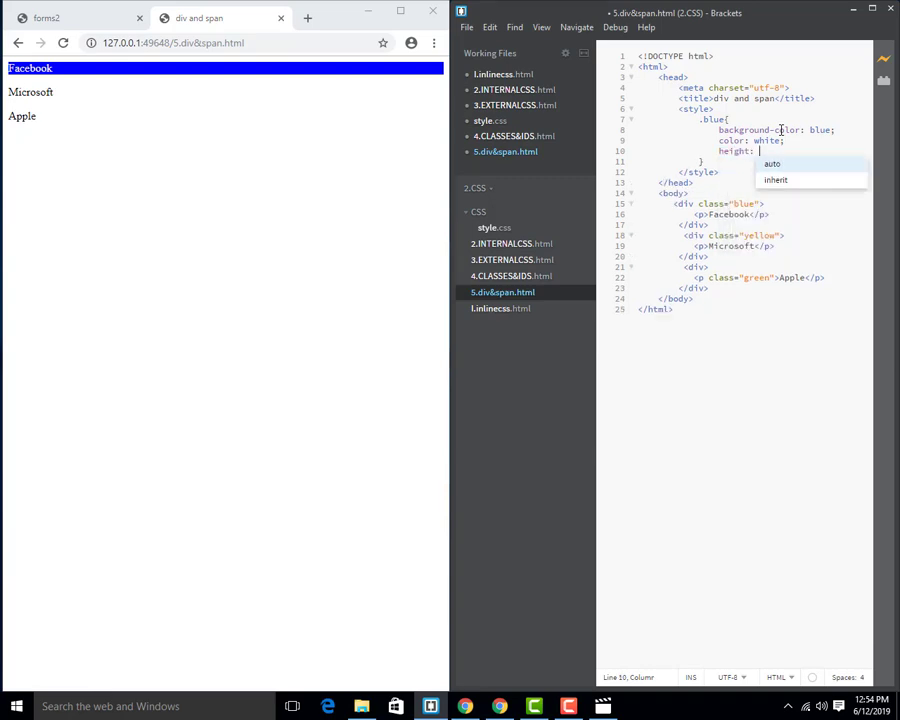
pyautogui.write('100')
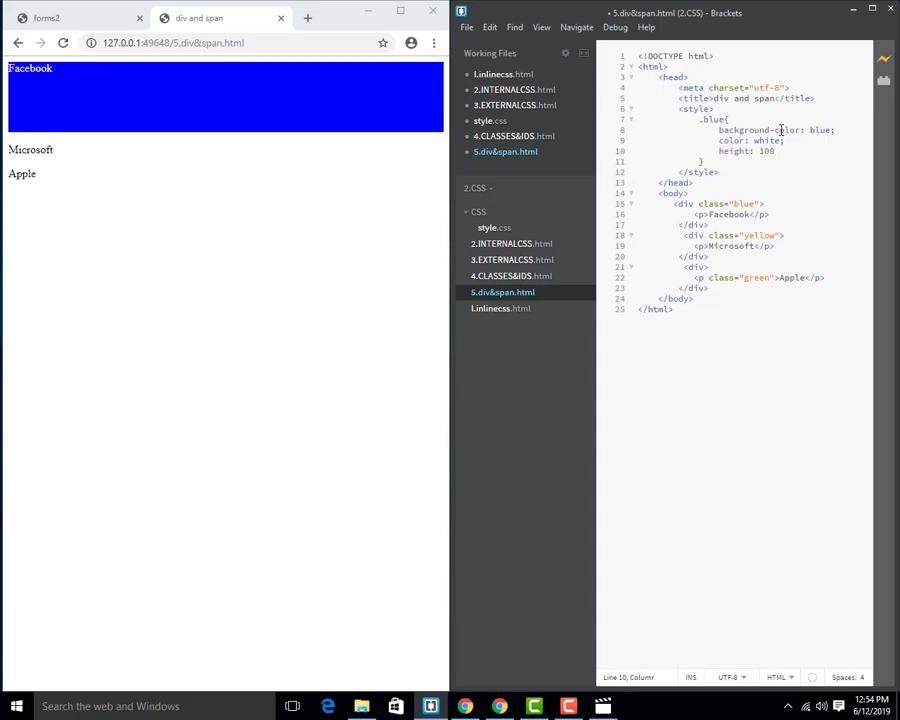
pyautogui.write('width:')
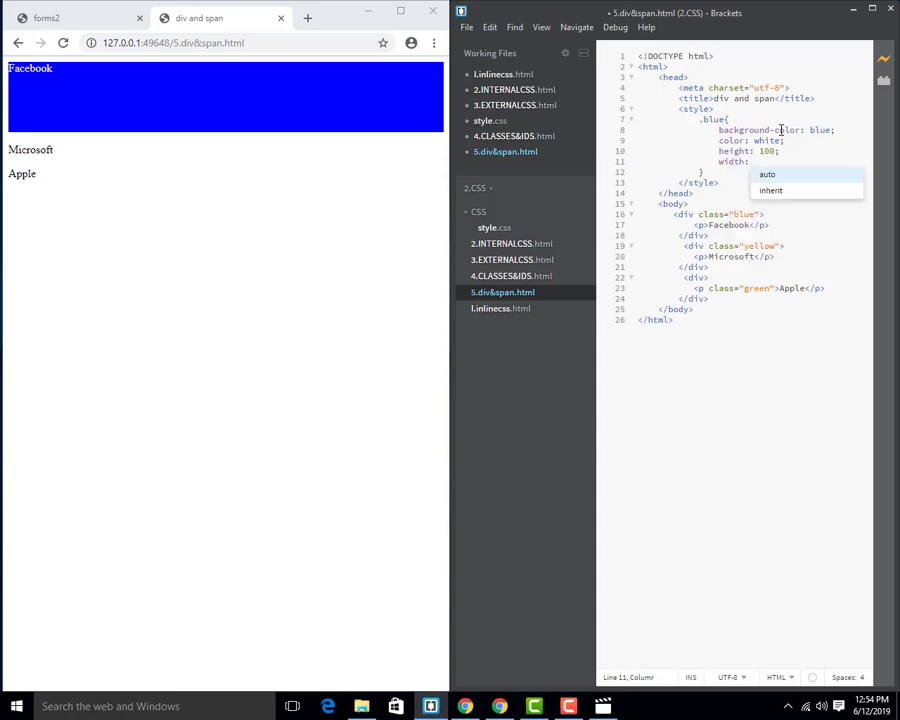
pyautogui.write('auto;')
pyautogui.write('.yellow{')
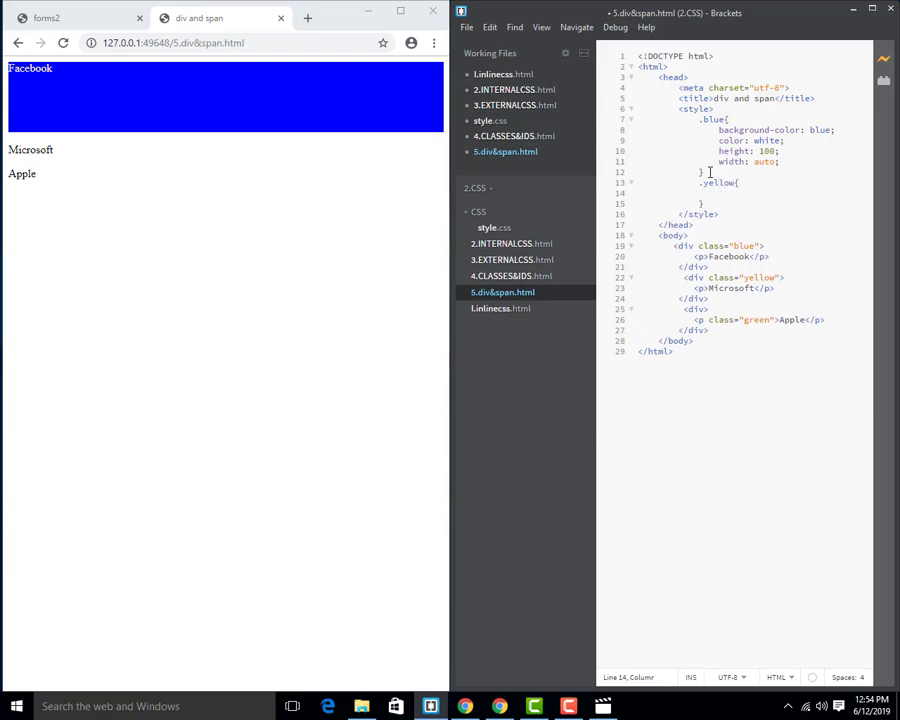
# - Fill the .yellow rule with yellow background, height 100px and width auto
pyautogui.write('background-color:')
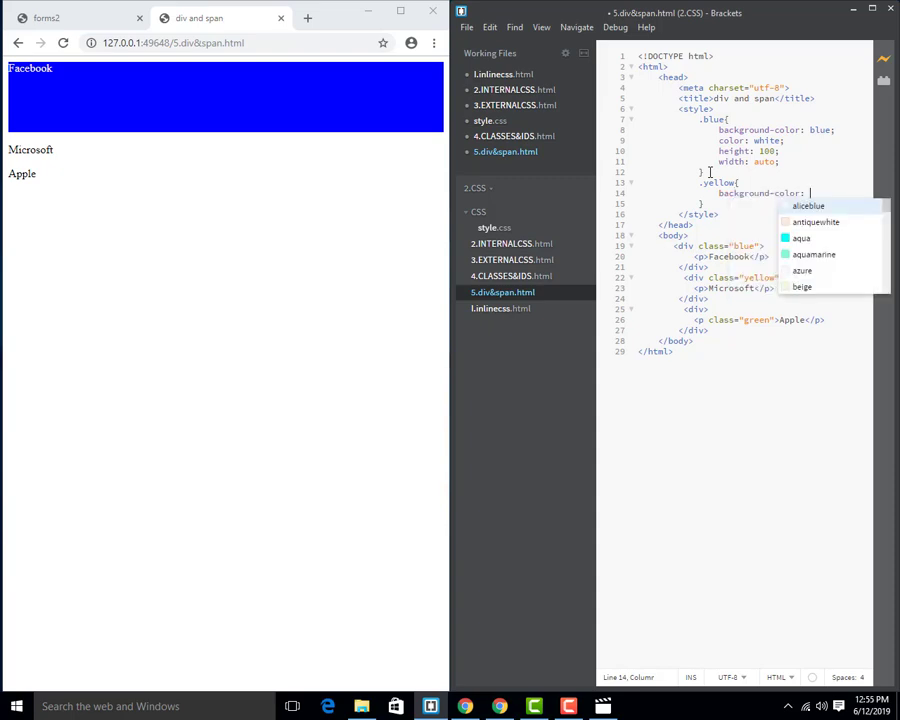
pyautogui.write('yellow;')
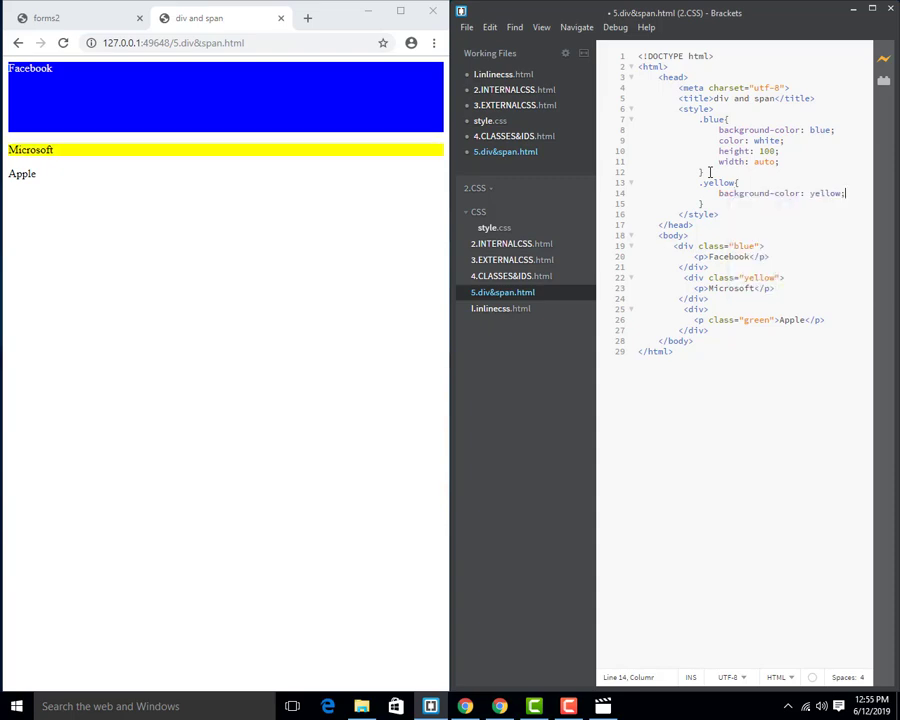
pyautogui.write('height: 100')
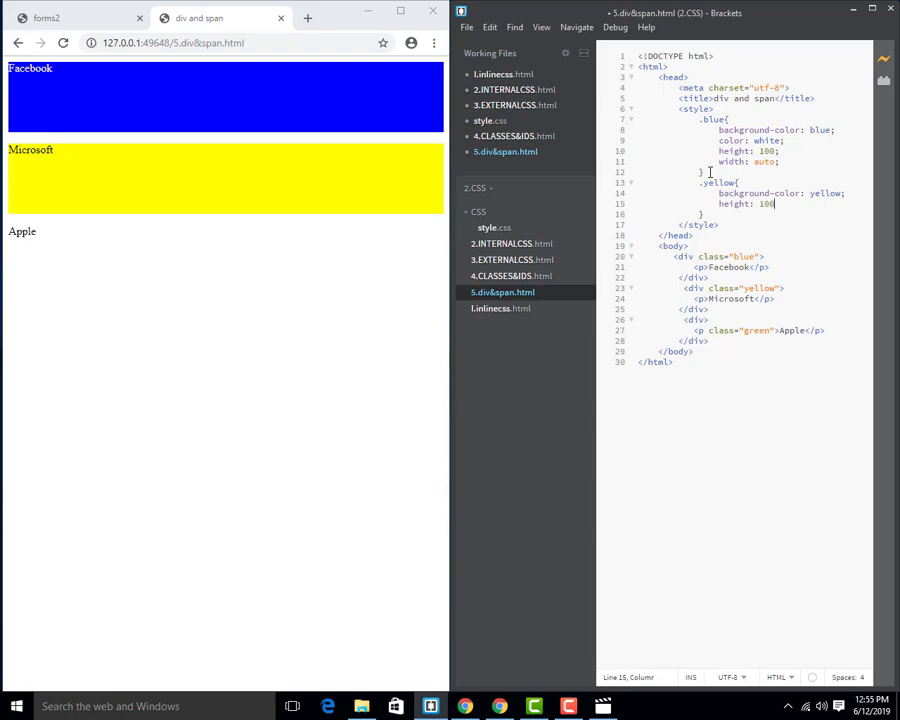
pyautogui.write('px;')
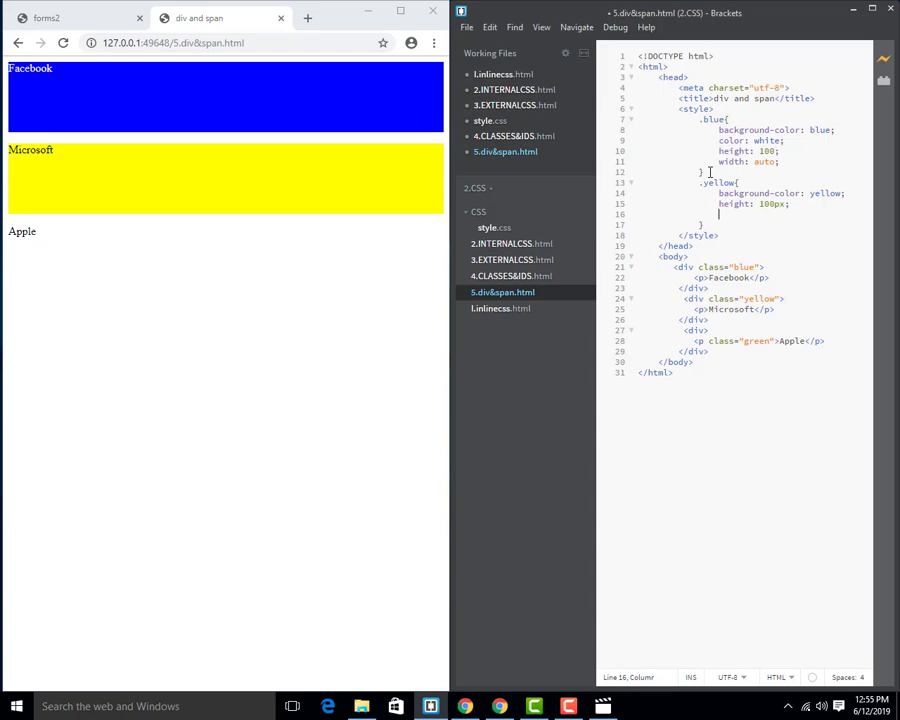
pyautogui.write('width: auto;')
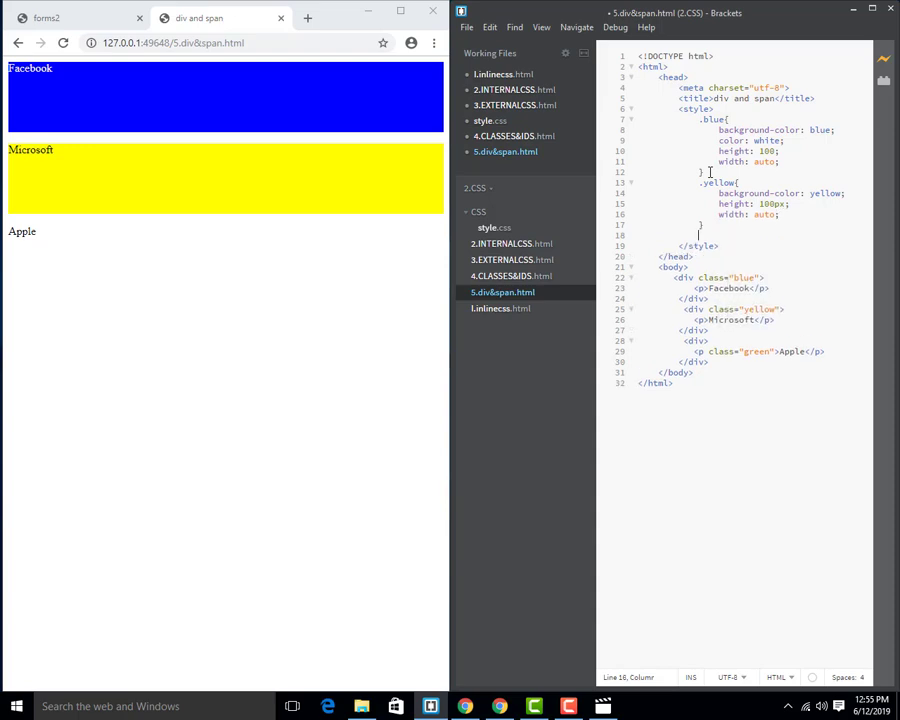
# - Write a .green rule with green background, height 100 and width auto
pyautogui.write('.gr')
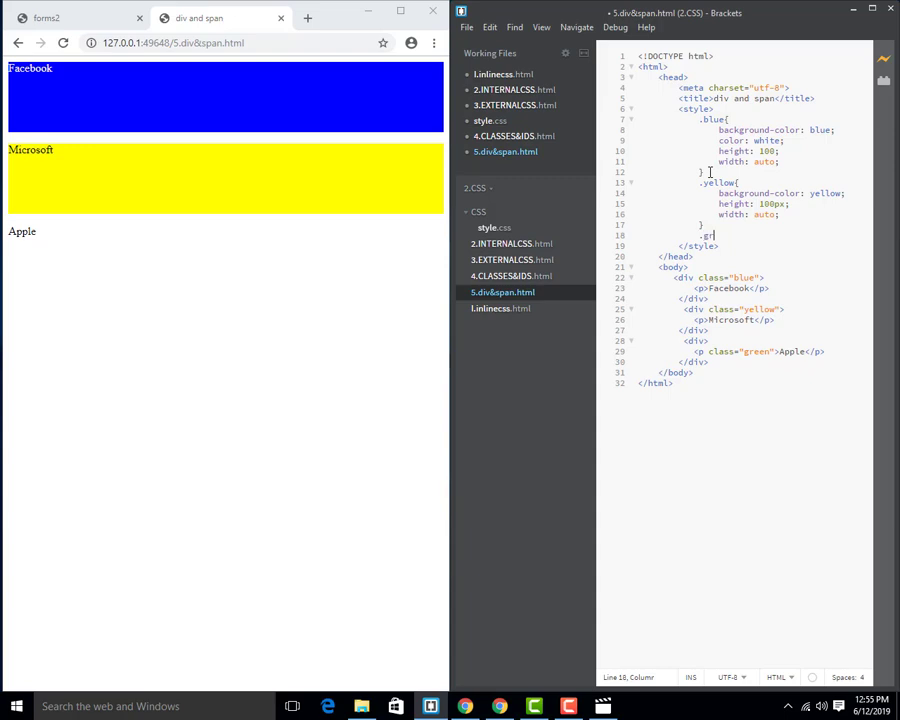
pyautogui.write('een{')
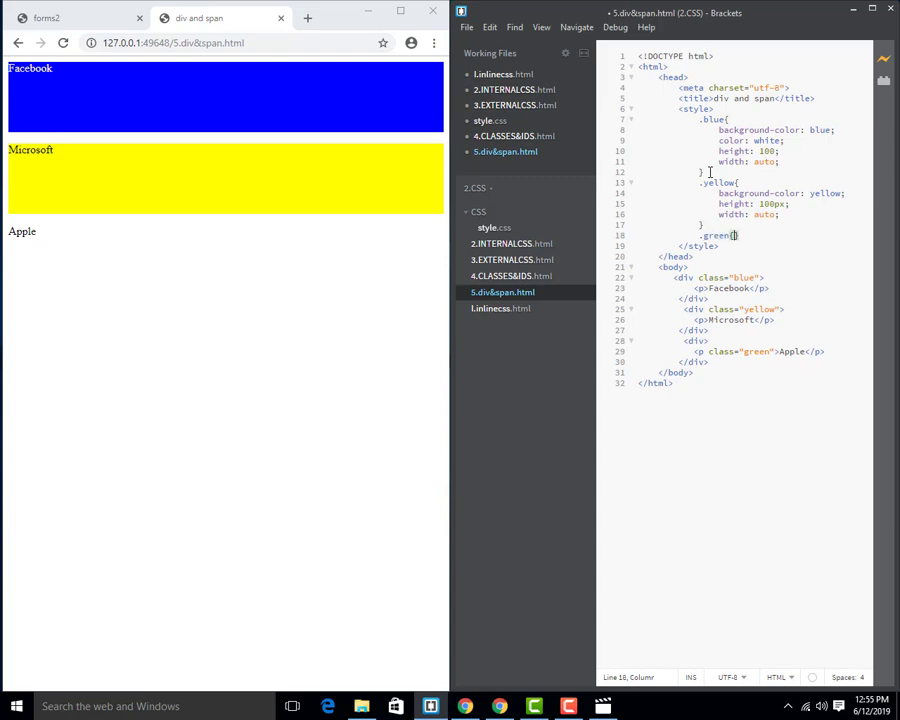
pyautogui.write('bac')
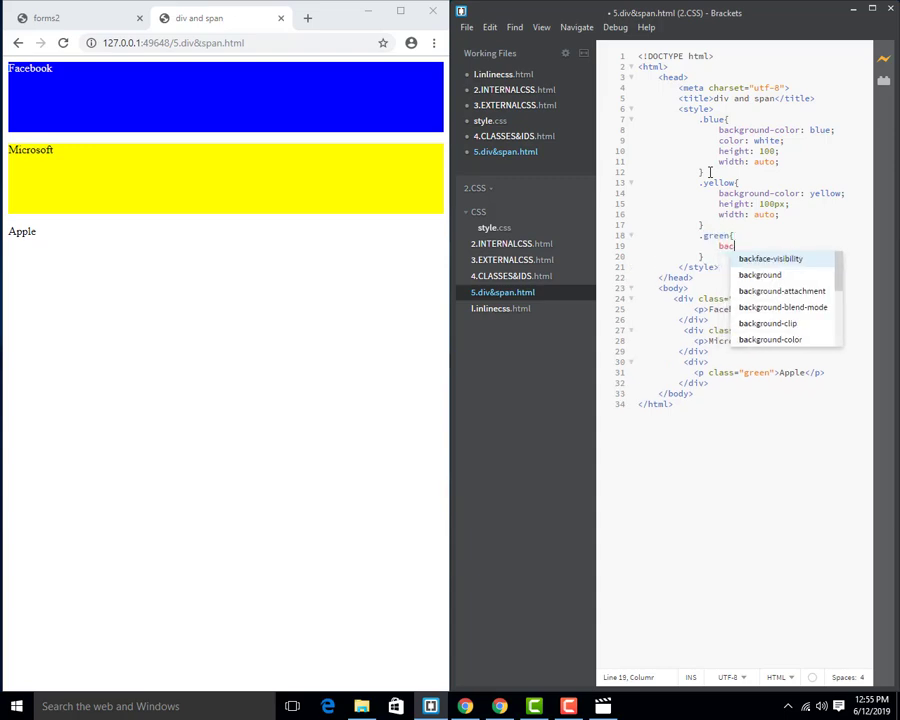
pyautogui.write('ground-color:')
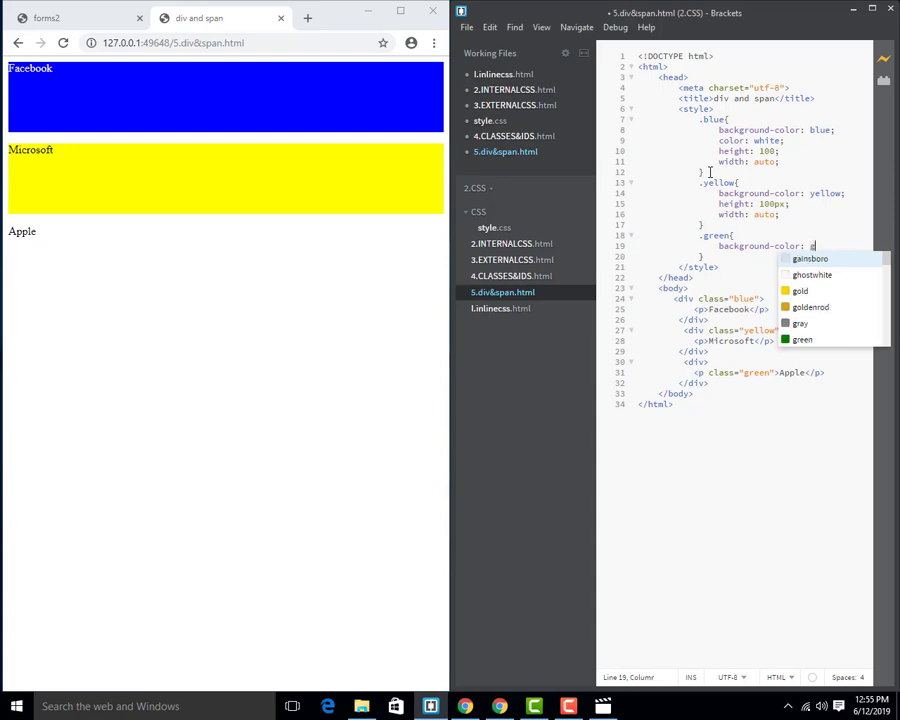
pyautogui.write('green;')
pyautogui.write('height: 100;')
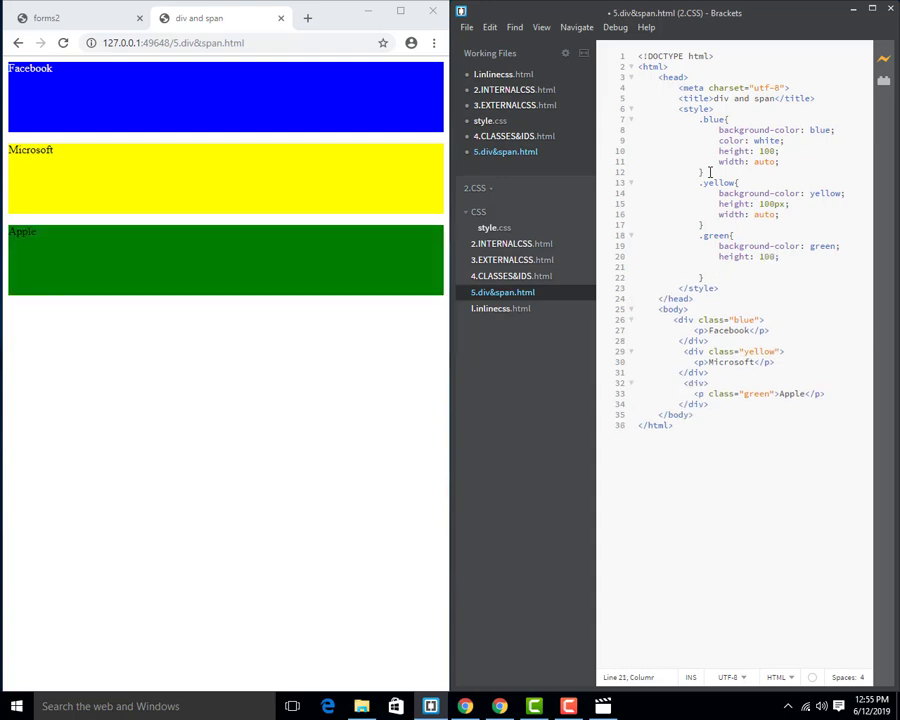
pyautogui.write('width: auto')
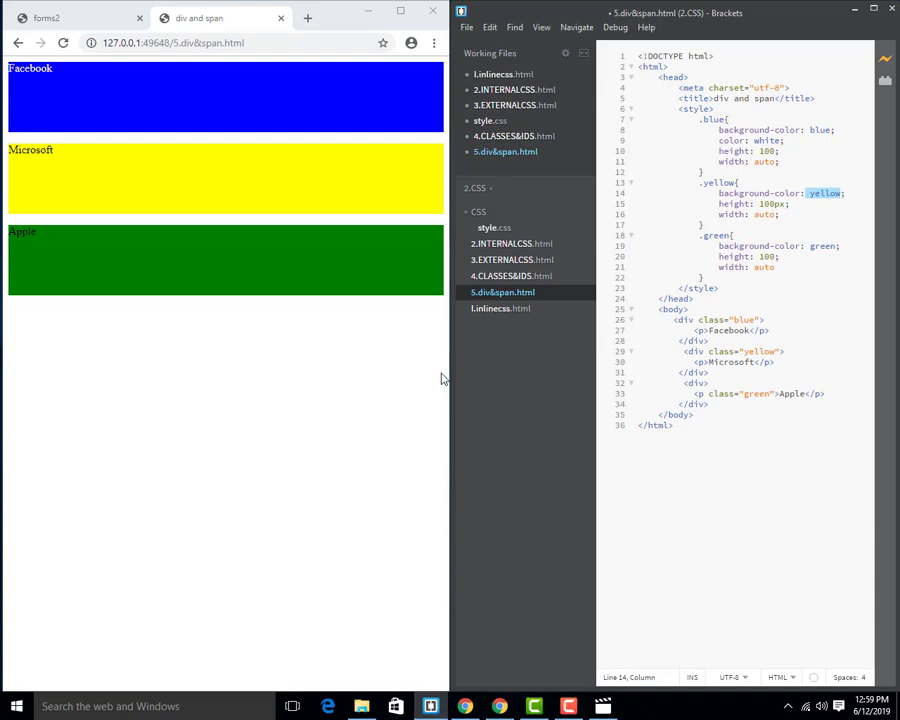
pyautogui.moveTo(438, 356)
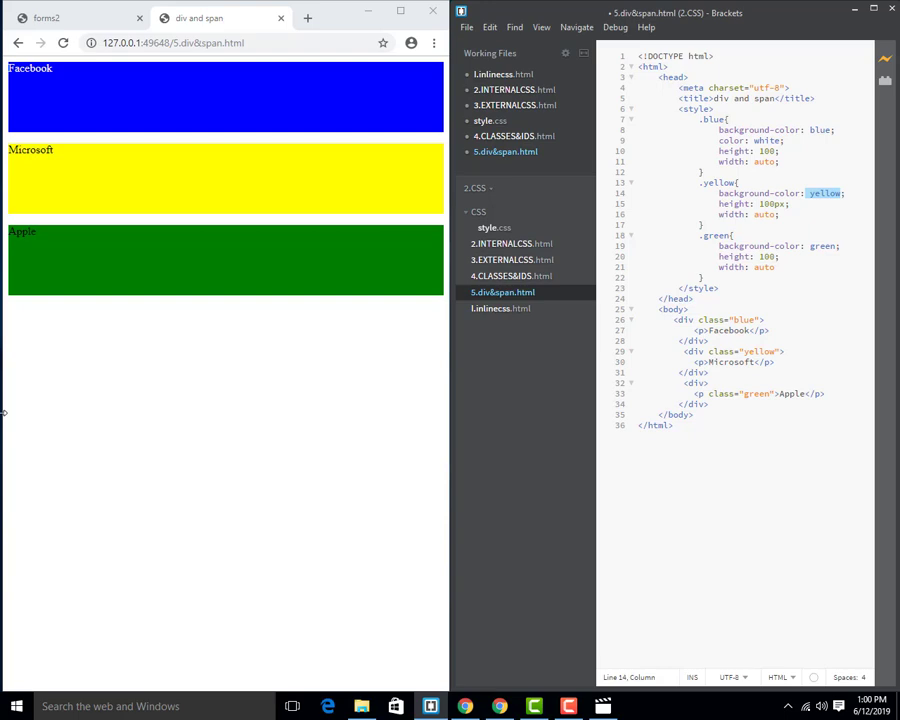
pyautogui.moveTo(660, 582)
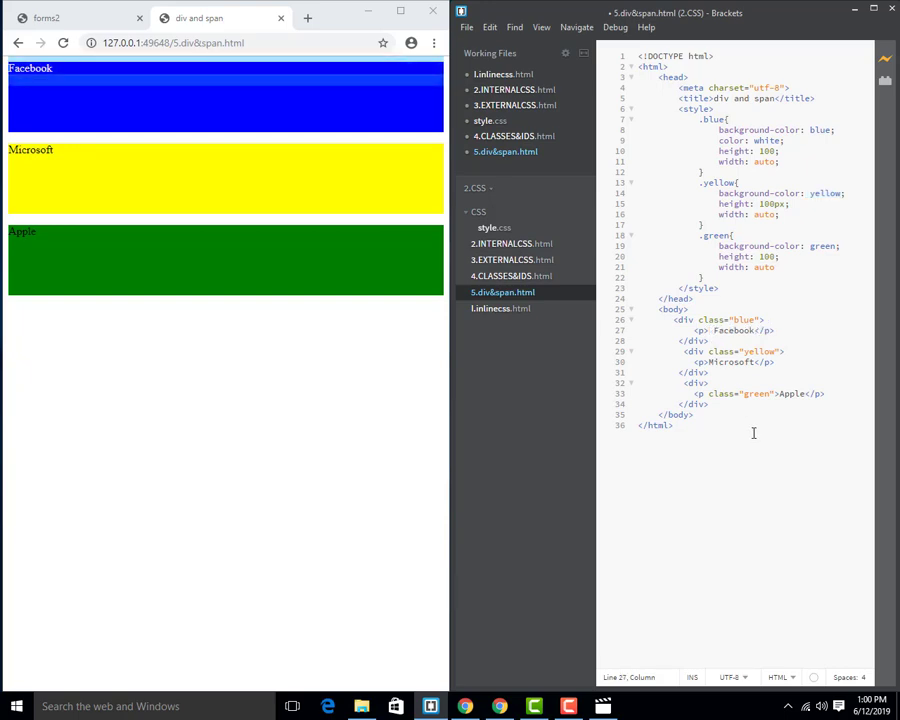
# - Change the paragraph to 'I love Facebook' with 'love' in a span classed love
pyautogui.write('i')
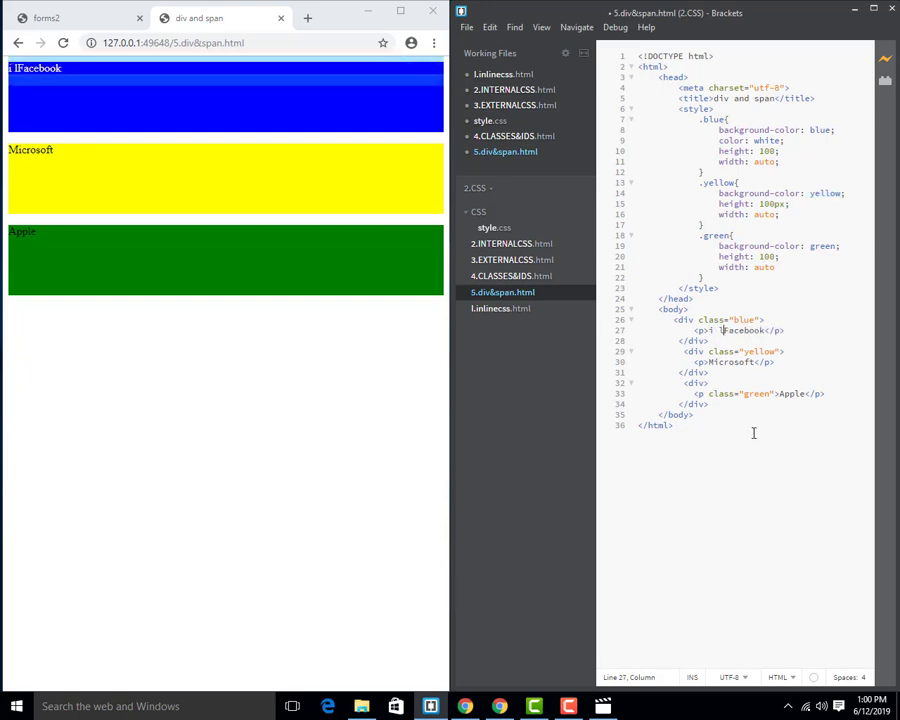
pyautogui.write('love')
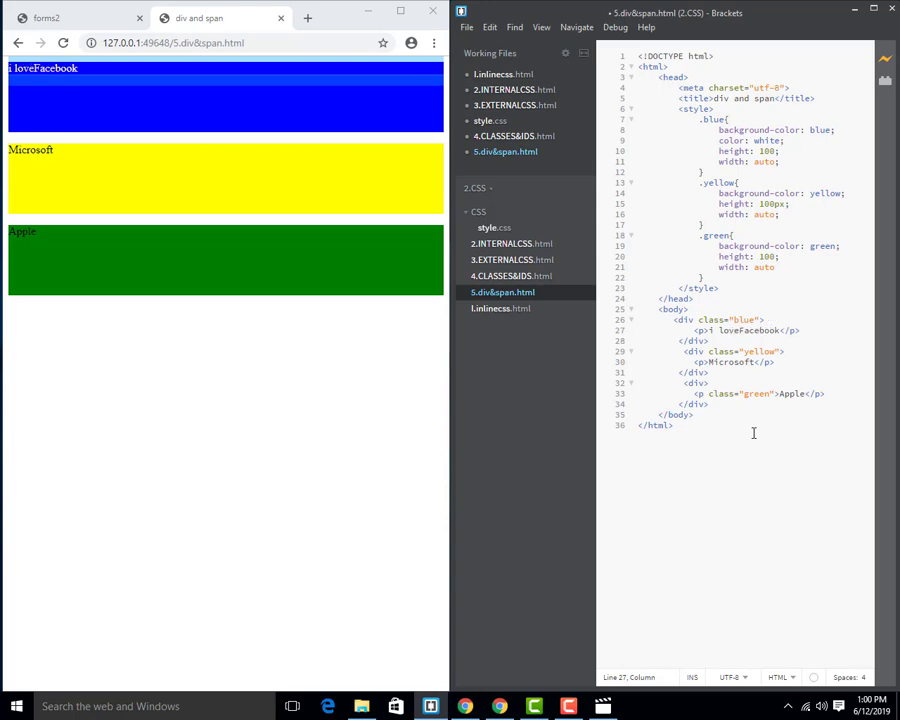
pyautogui.write('I love Facebook')
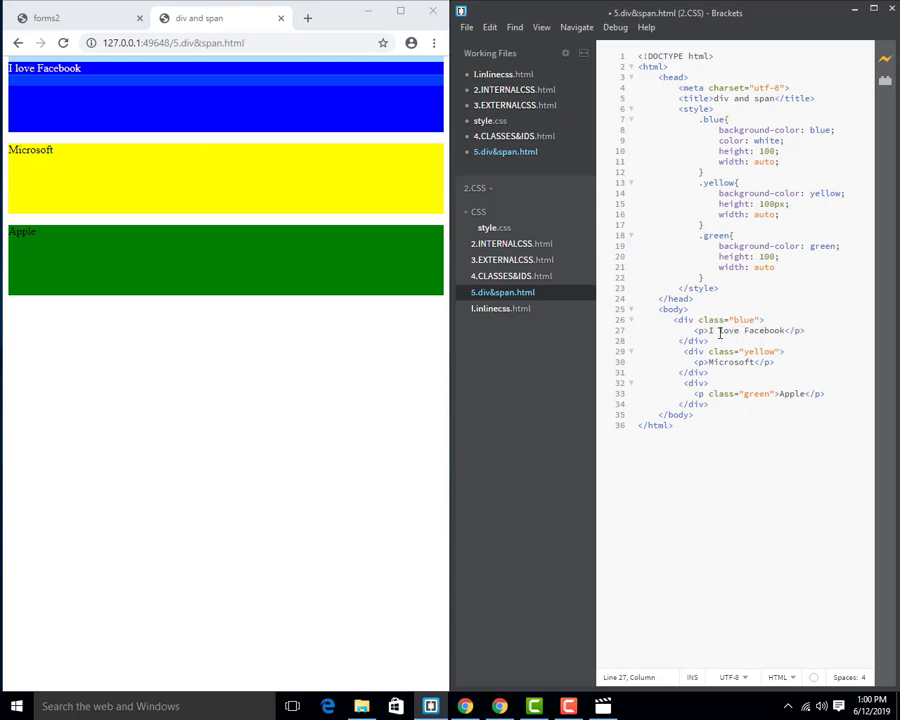
pyautogui.doubleClick(728, 330)
pyautogui.write('<span></span>')
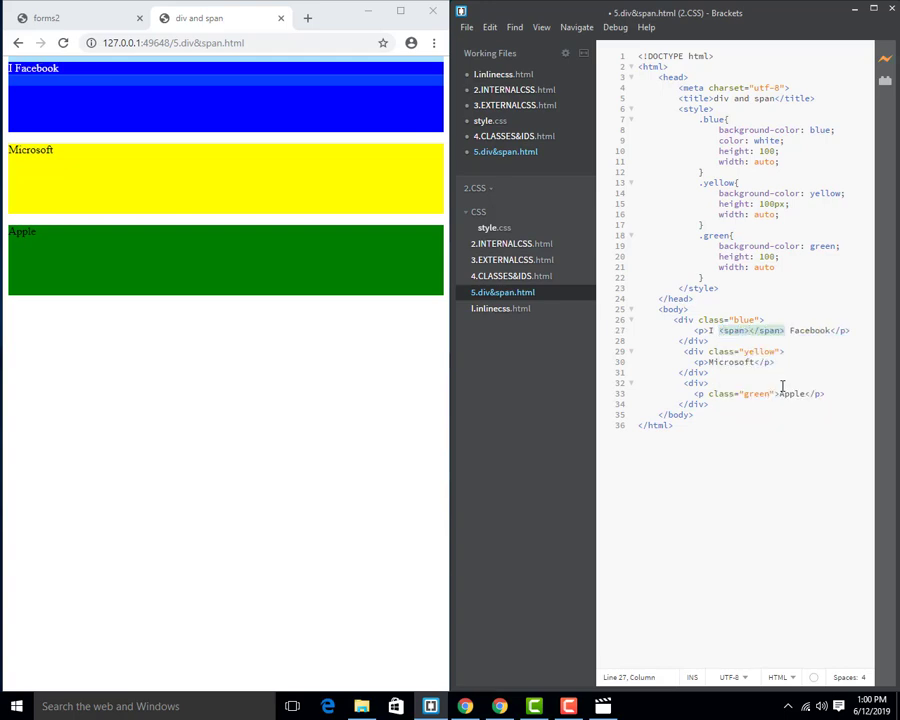
pyautogui.write('love"')
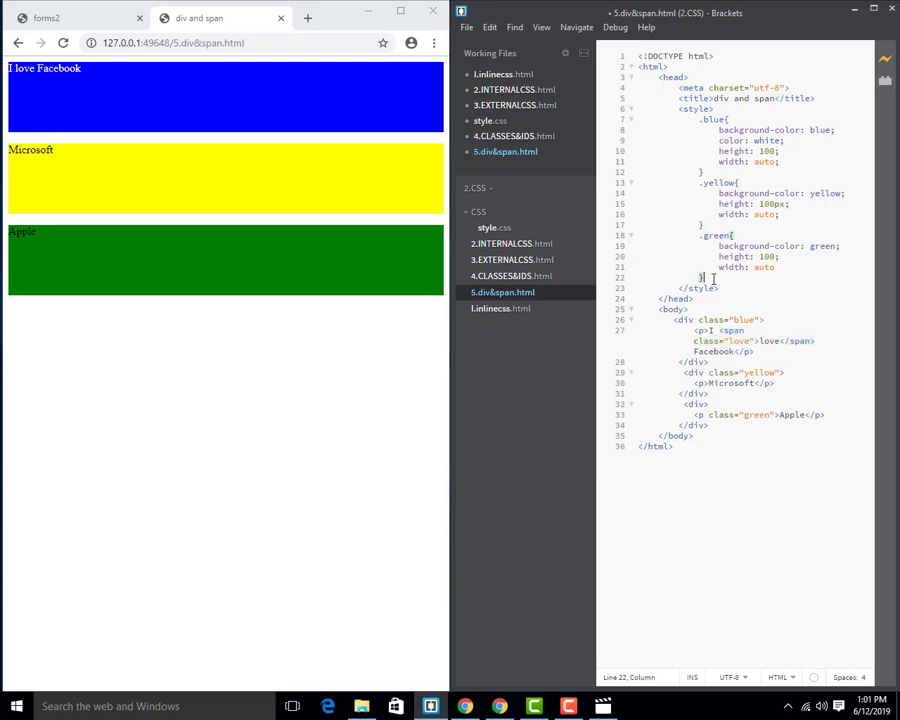
# - Begin a .love style rule below the .green rule
pyautogui.press('enter')
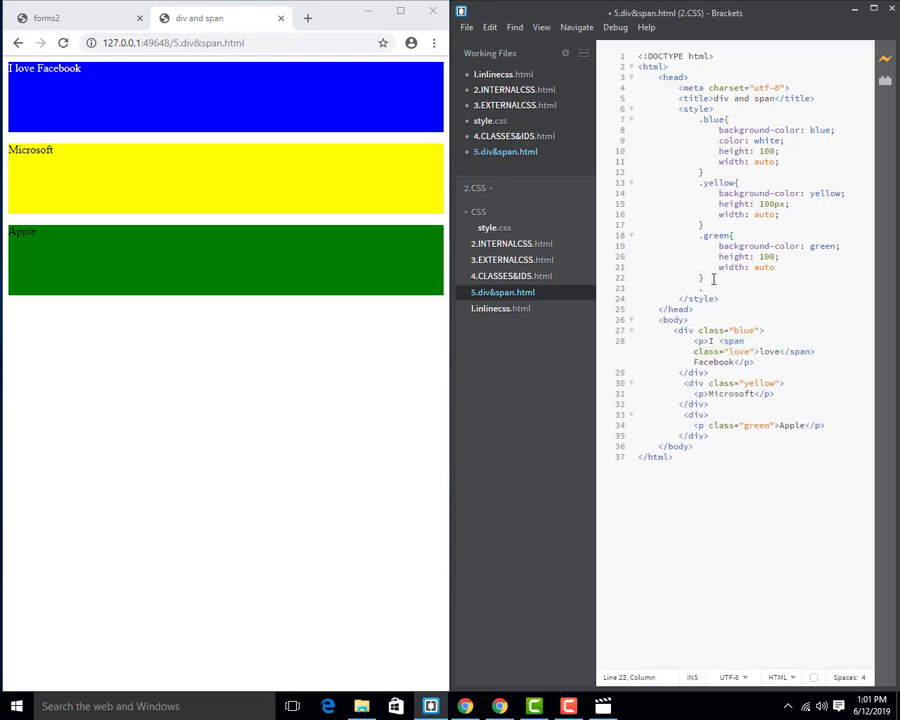
pyautogui.write('.love{')
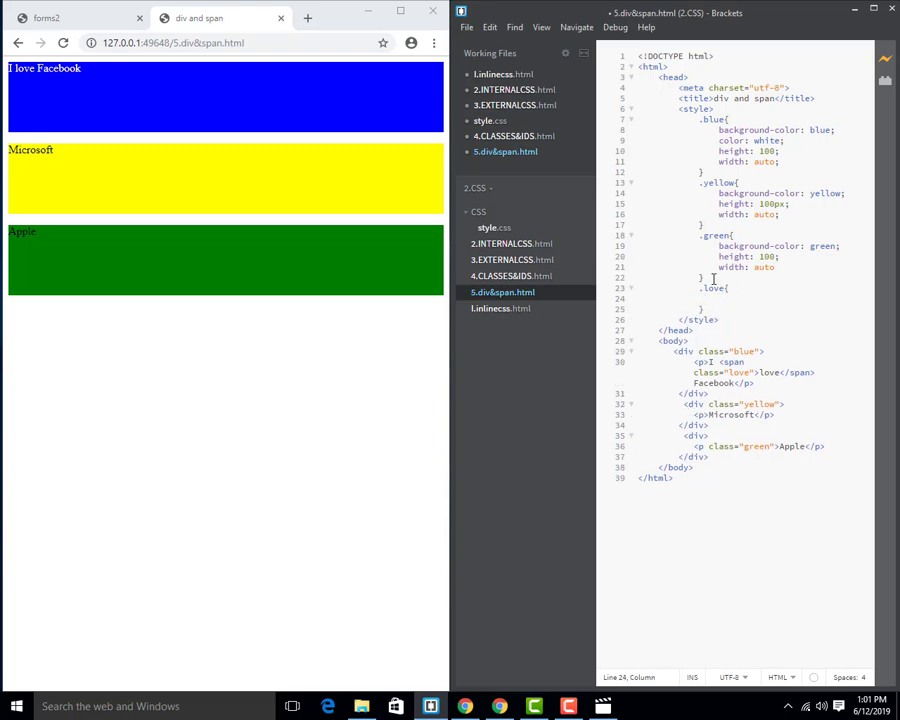
# - Give the .love rule background-color yellowgreen
pyautogui.write('background-color: yellowgreen')
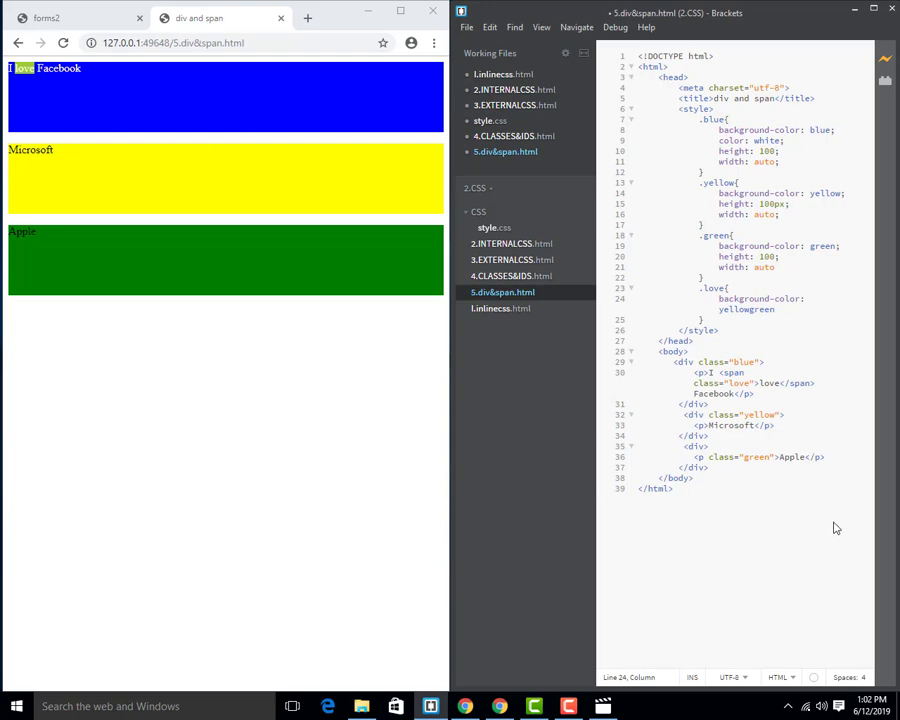
pyautogui.moveTo(828, 524)
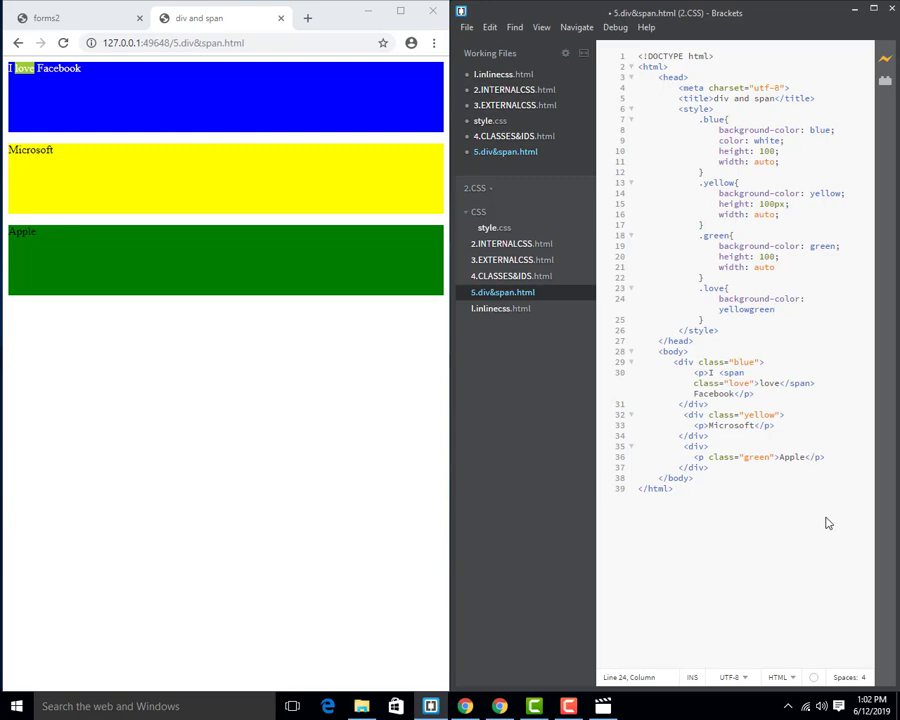